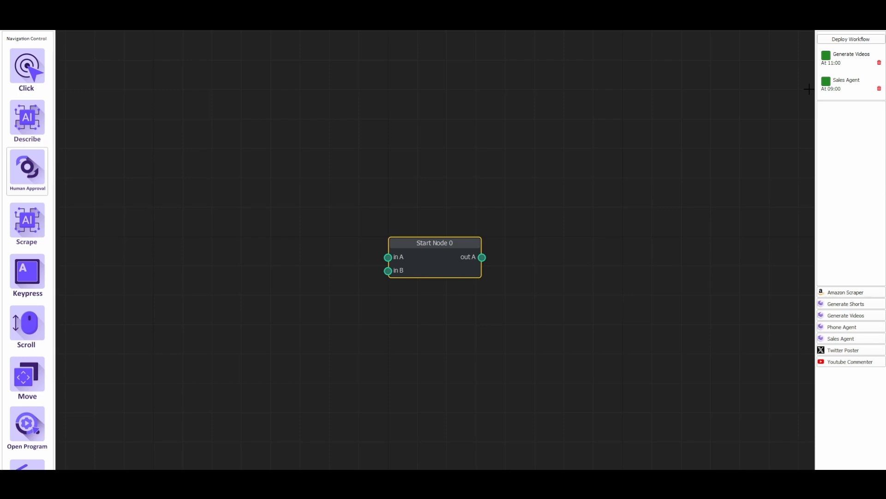
{"action": "mouse_move", "coordinate": [869, 290]}
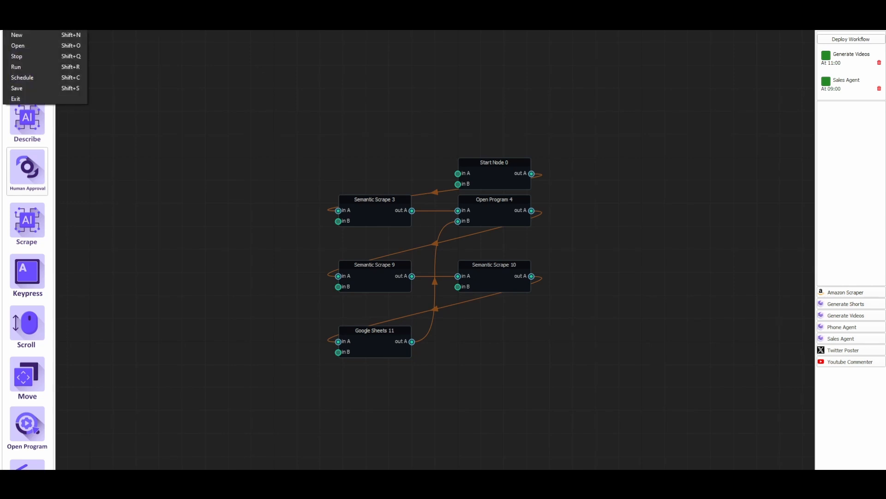
- Run the Amazon Scraper workflow so the bot opens and scrolls the greenies results
{"action": "left_click", "coordinate": [16, 31]}
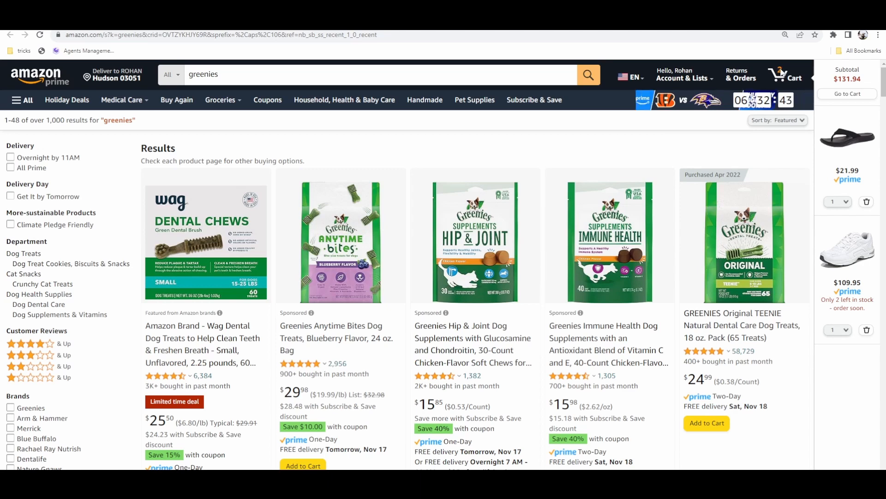
{"action": "scroll", "scroll_direction": "down", "scroll_amount": 3}
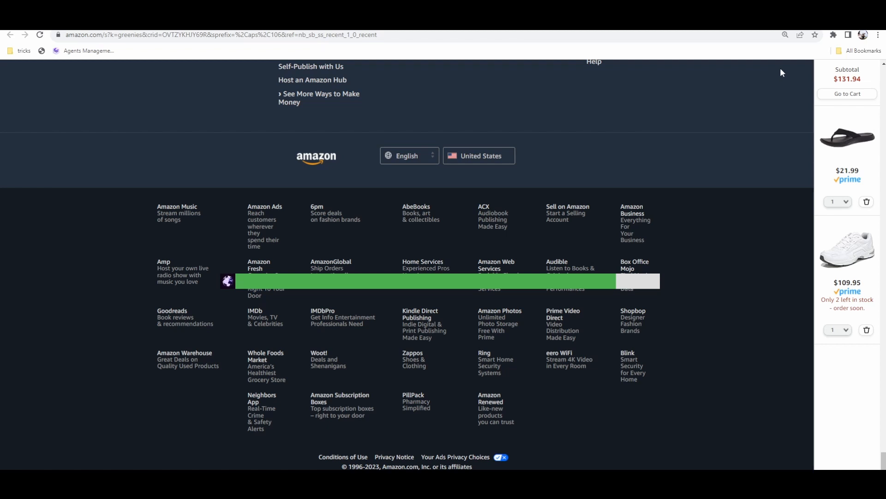
{"action": "scroll", "scroll_direction": "up", "scroll_amount": 3}
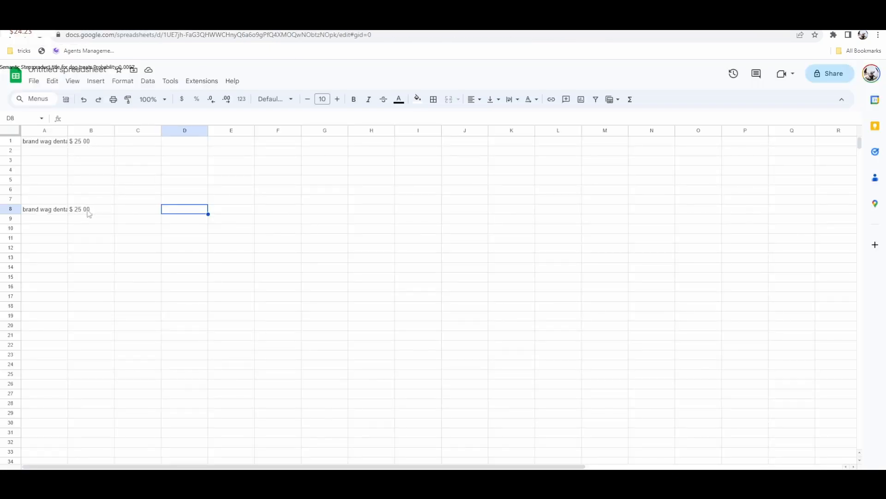
- View the full scraped title in cell A8, then return to the Amazon product page
{"action": "left_click", "coordinate": [44, 209]}
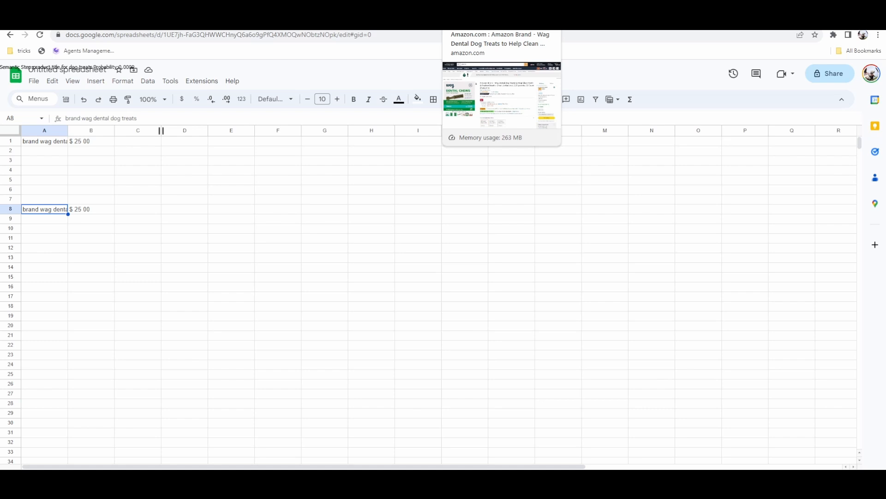
{"action": "left_click", "coordinate": [499, 99]}
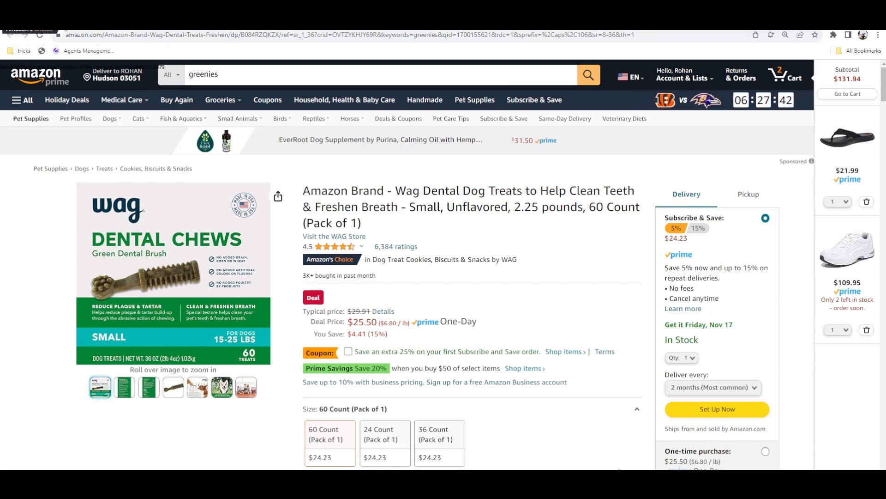
{"action": "mouse_move", "coordinate": [585, 399]}
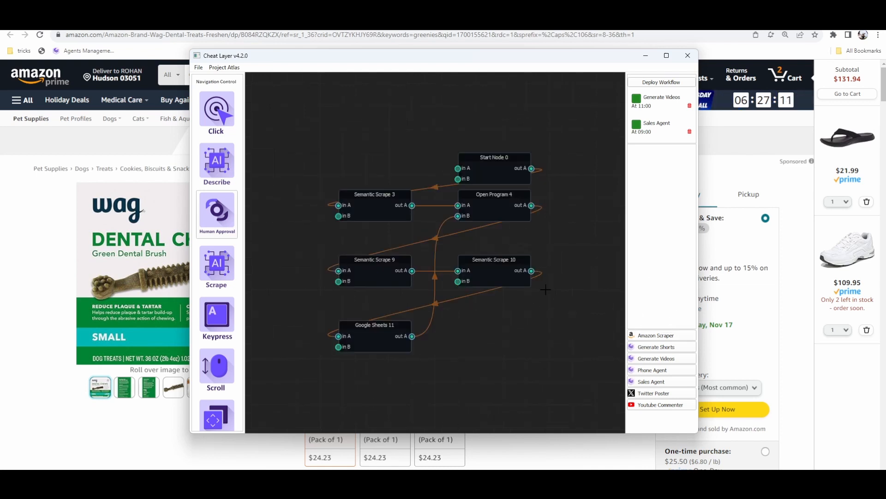
- Drag the nodes into a clearer top row and bring up Open Program 4's settings
{"action": "left_click_drag", "start_coordinate": [493, 157], "coordinate": [317, 147]}
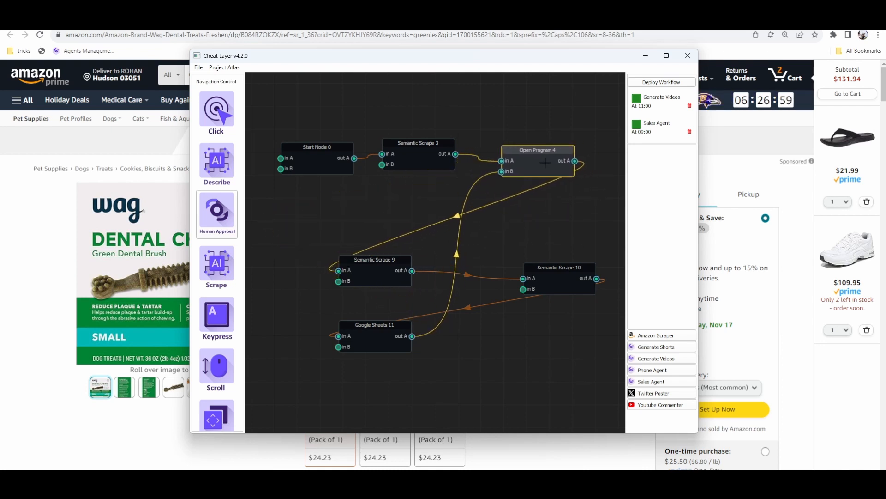
{"action": "double_click", "coordinate": [418, 142]}
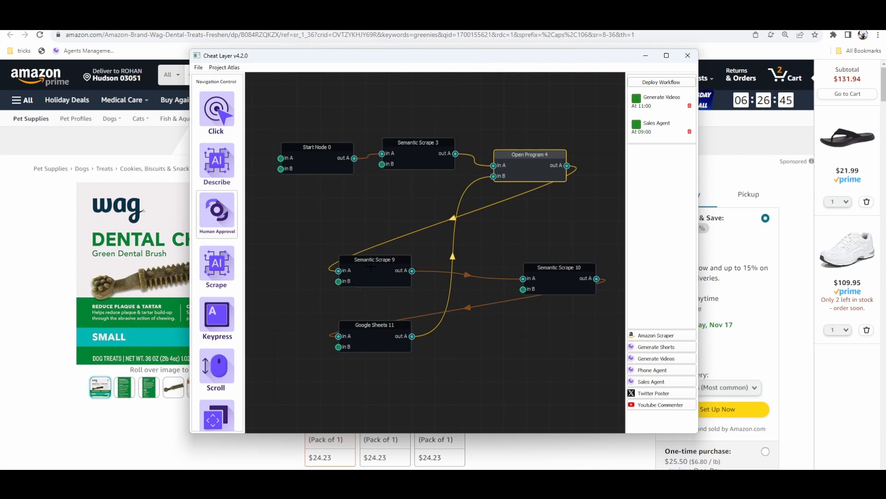
{"action": "double_click", "coordinate": [374, 259]}
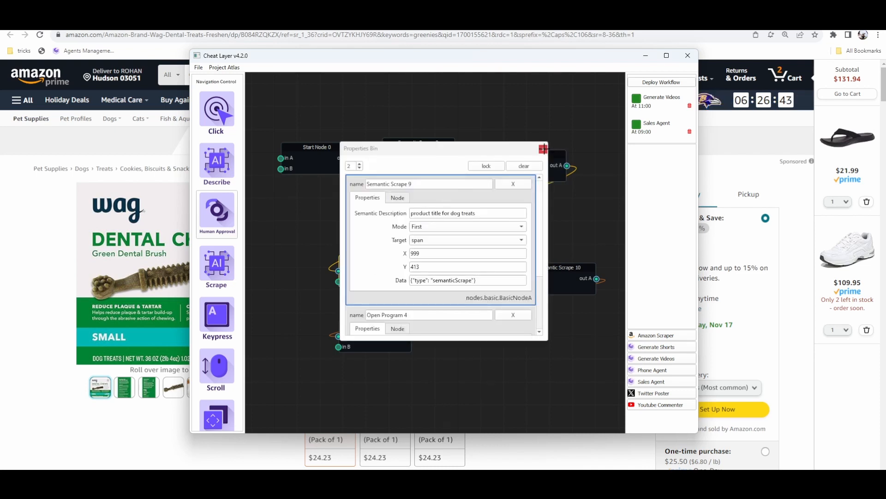
{"action": "left_click", "coordinate": [570, 267]}
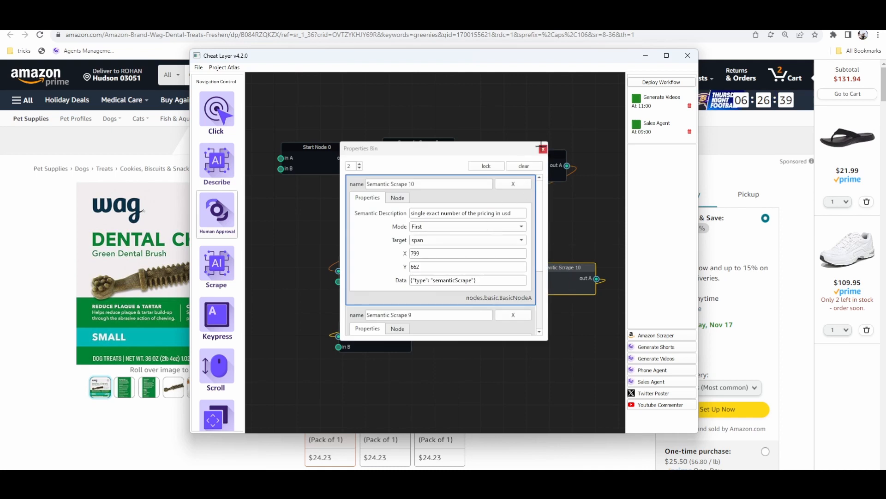
{"action": "left_click", "coordinate": [542, 149]}
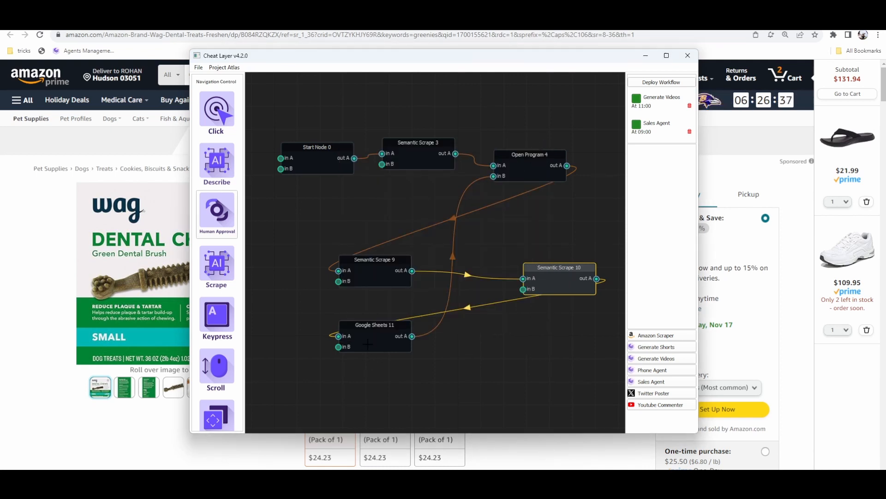
{"action": "double_click", "coordinate": [371, 324]}
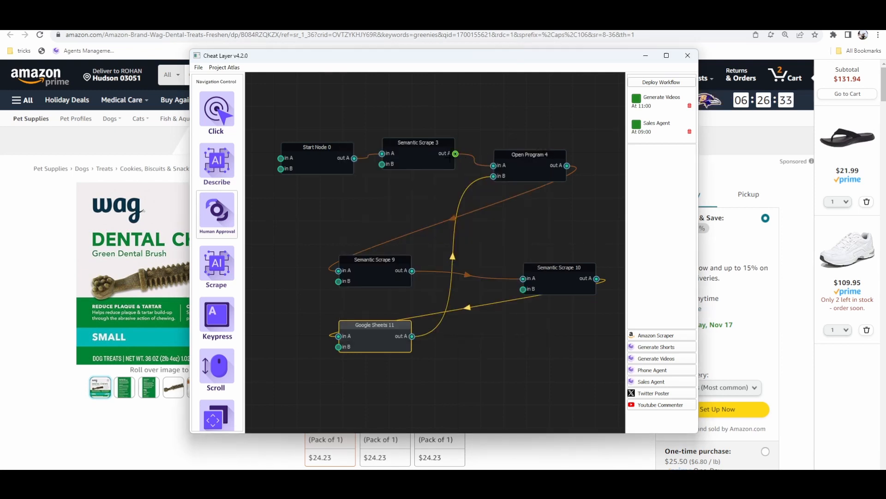
{"action": "double_click", "coordinate": [418, 142]}
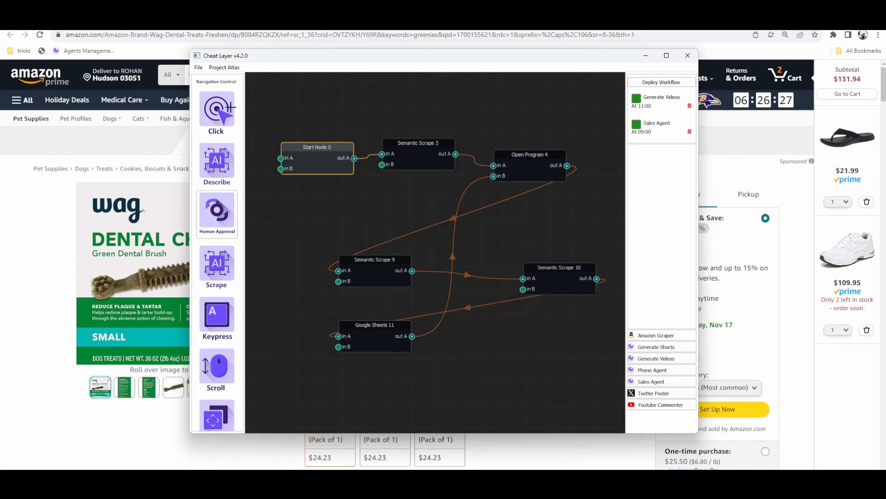
{"action": "left_click", "coordinate": [199, 68]}
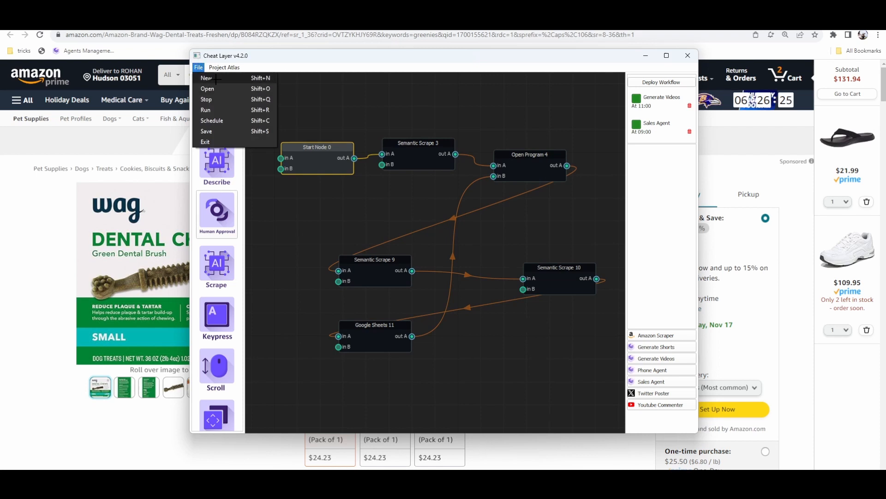
- Create a new empty workflow and return Chrome to the greenies search results
{"action": "left_click", "coordinate": [206, 78]}
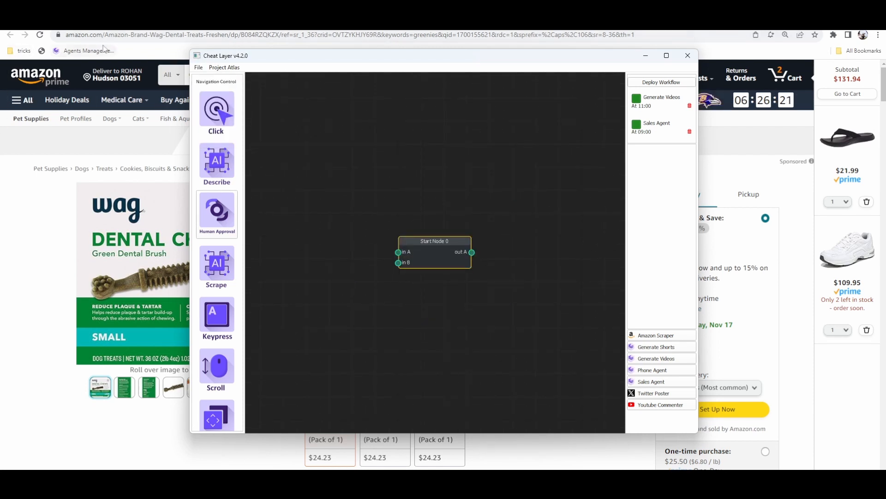
{"action": "left_click", "coordinate": [687, 56]}
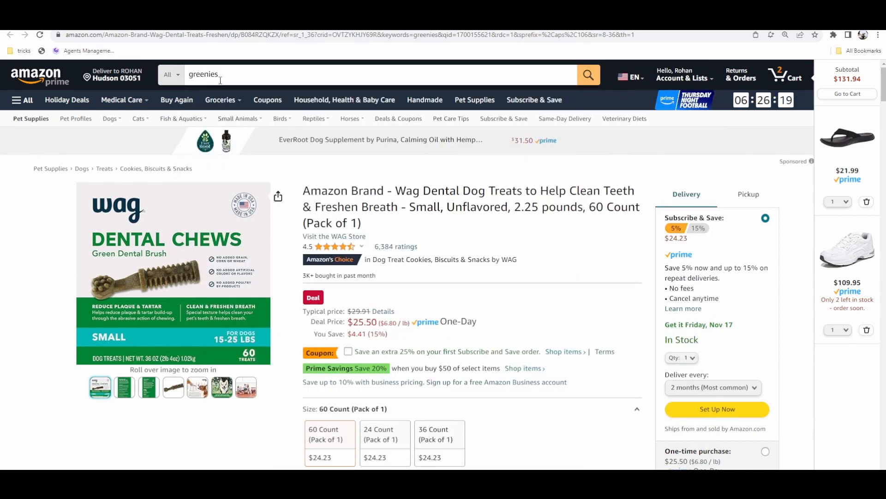
{"action": "left_click", "coordinate": [588, 74]}
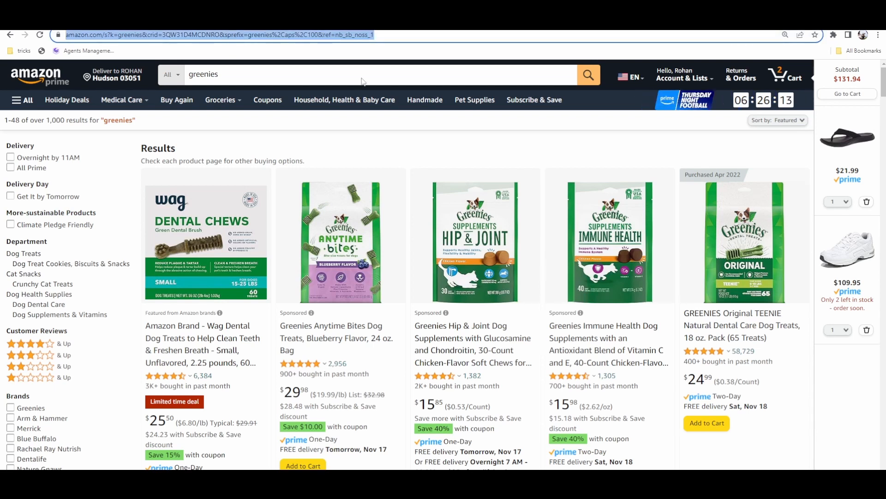
{"action": "mouse_move", "coordinate": [570, 376]}
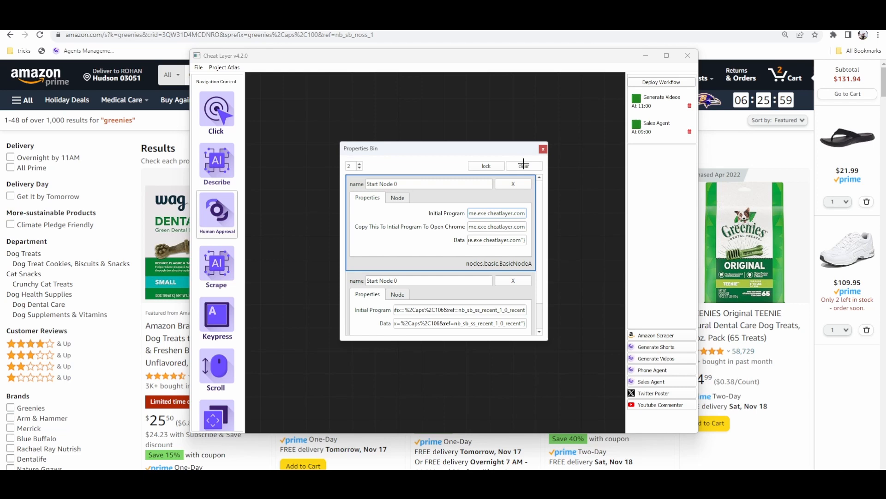
- Bring the Cheat Layer editor back up showing only Start Node 0 on its canvas
{"action": "left_click", "coordinate": [542, 148]}
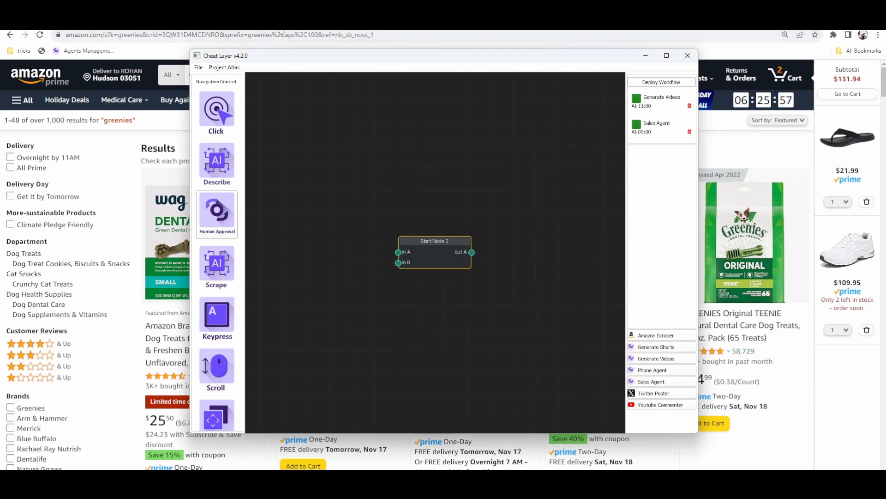
{"action": "left_click", "coordinate": [687, 55]}
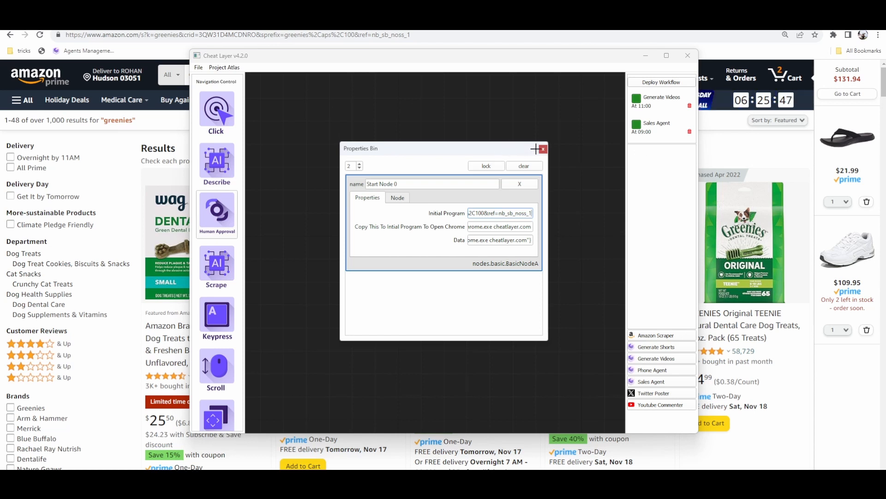
{"action": "left_click", "coordinate": [542, 148]}
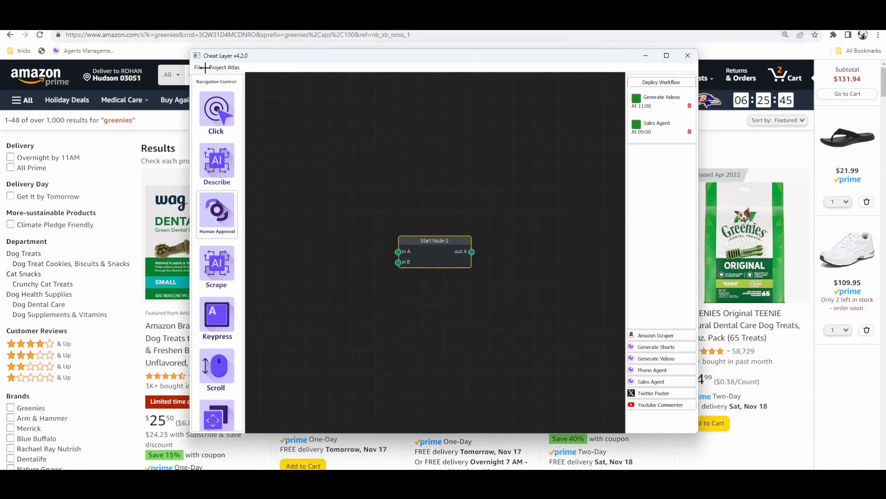
{"action": "left_click", "coordinate": [198, 68]}
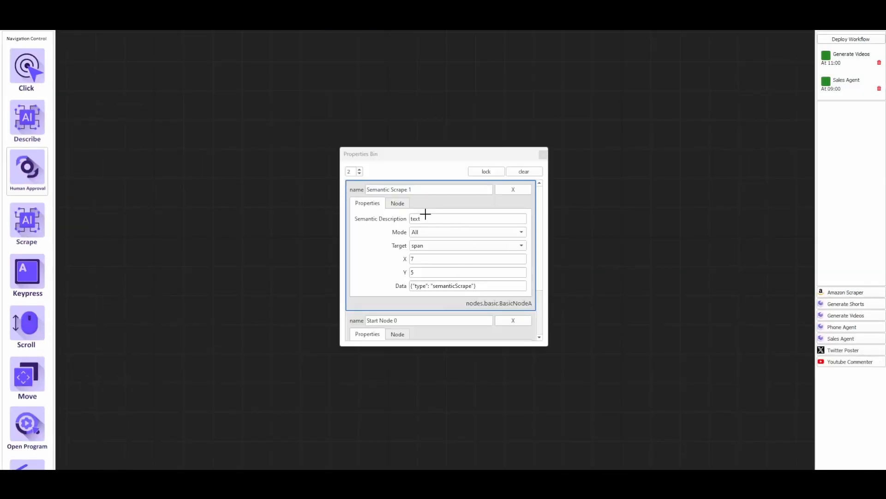
- Give the start node the greenies search URL and describe Scrape 1 as 'Amazon greenie dog treat links'
{"action": "type", "text": "x=greenies%2Caps%2C100&ref=nb_sb_noss_1"}
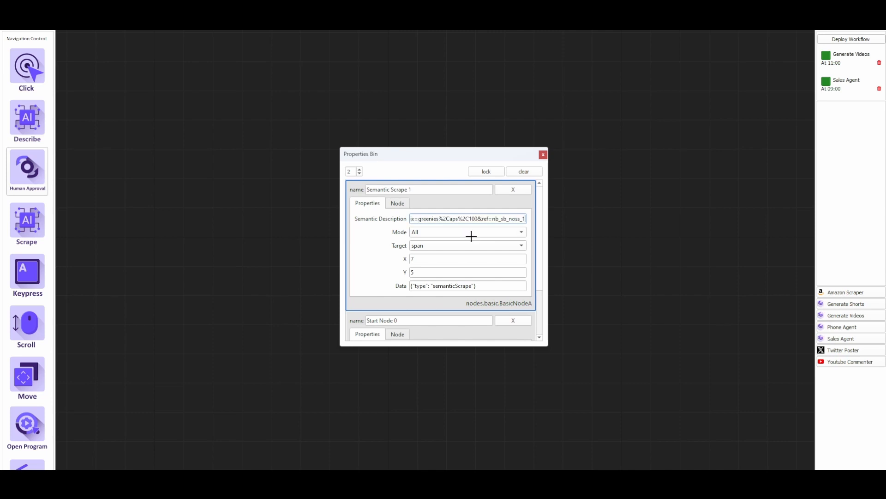
{"action": "type", "text": "text"}
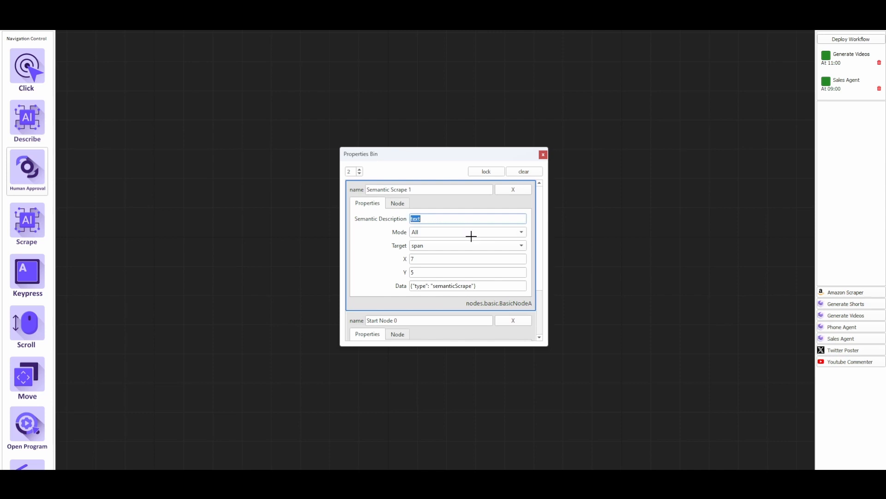
{"action": "type", "text": "Amaz"}
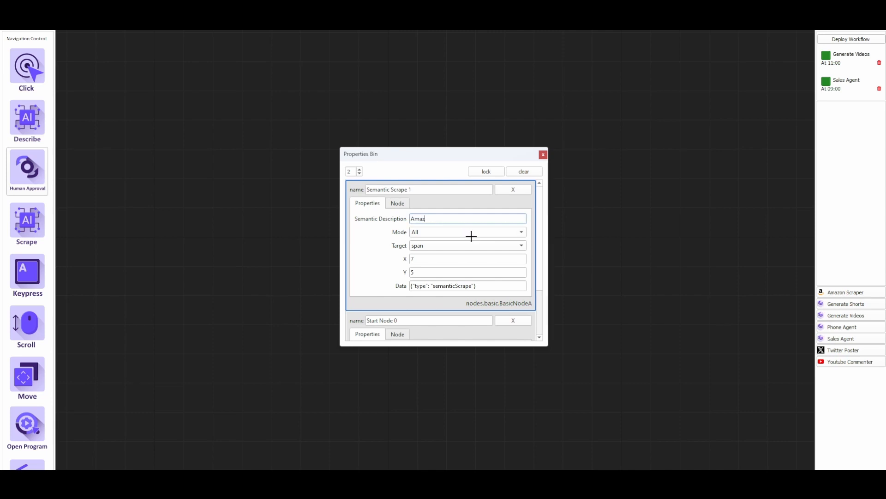
{"action": "type", "text": "on"}
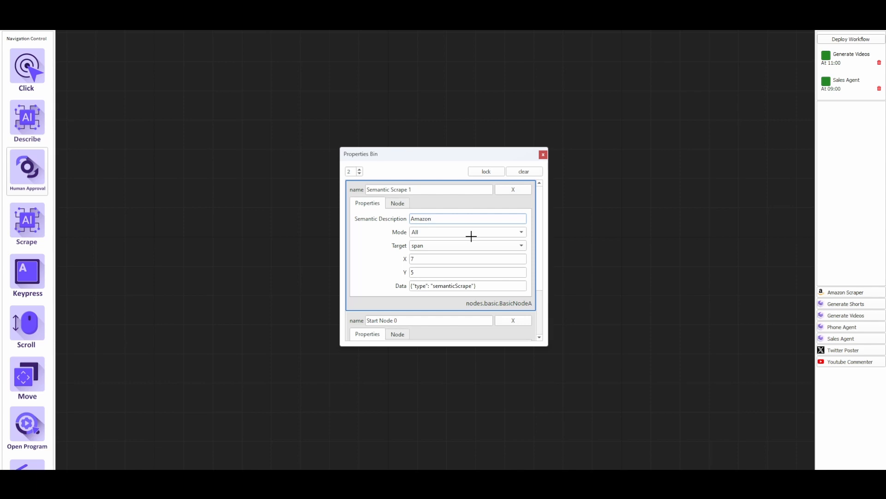
{"action": "type", "text": "greenie"}
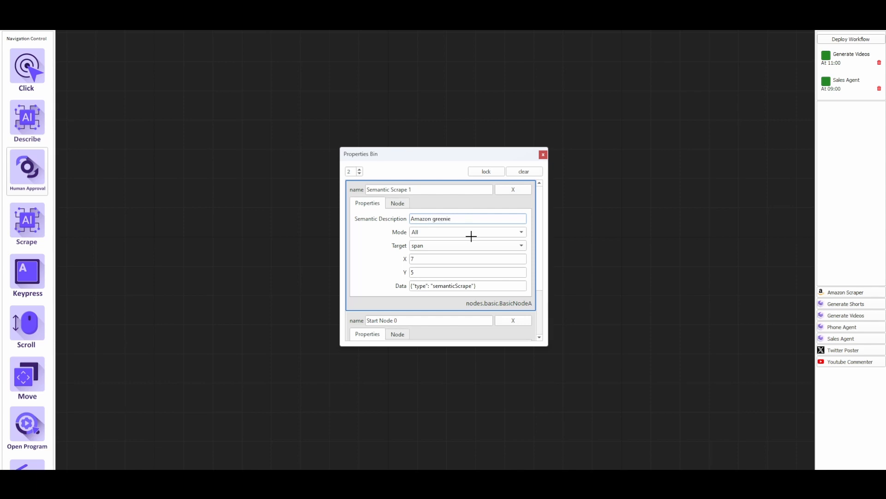
{"action": "type", "text": "dog treat"}
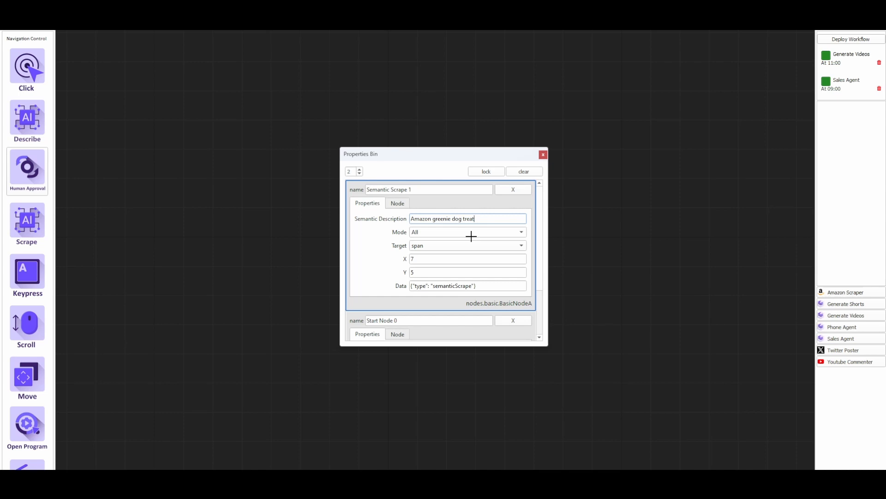
{"action": "type", "text": "links"}
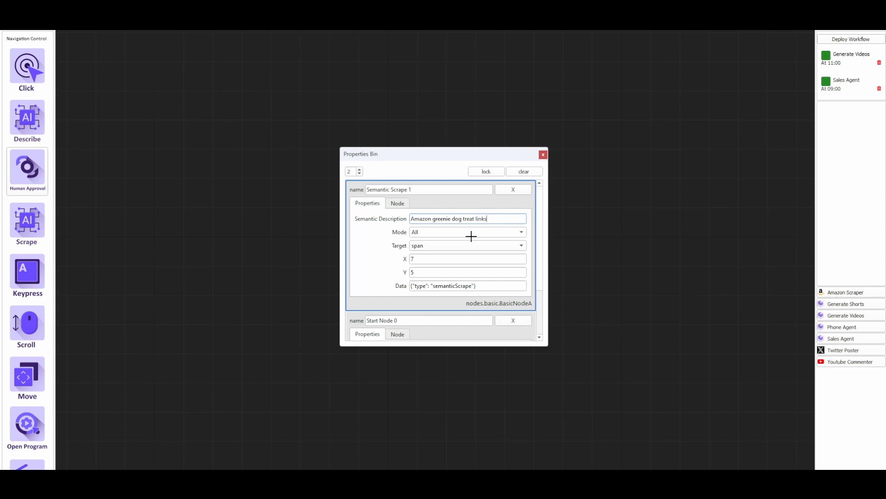
{"action": "mouse_move", "coordinate": [490, 233]}
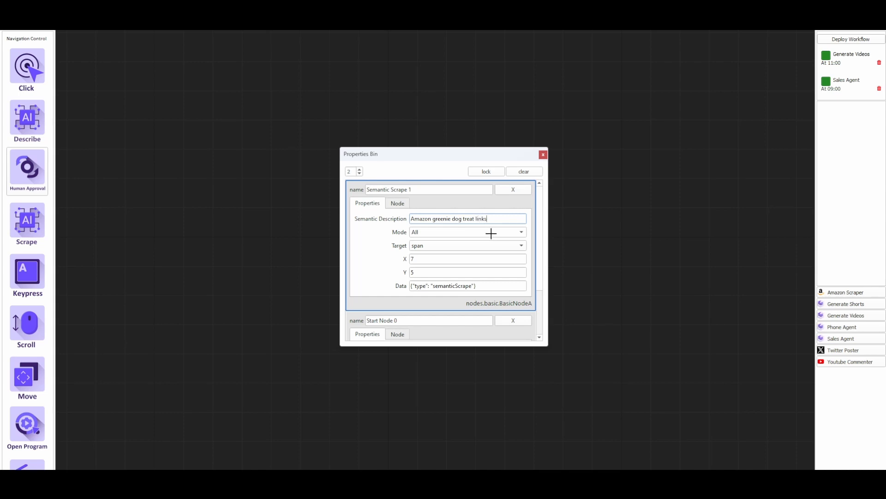
- Set Semantic Scrape 1 to target link destinations instead of span text and close its properties
{"action": "left_click", "coordinate": [467, 246]}
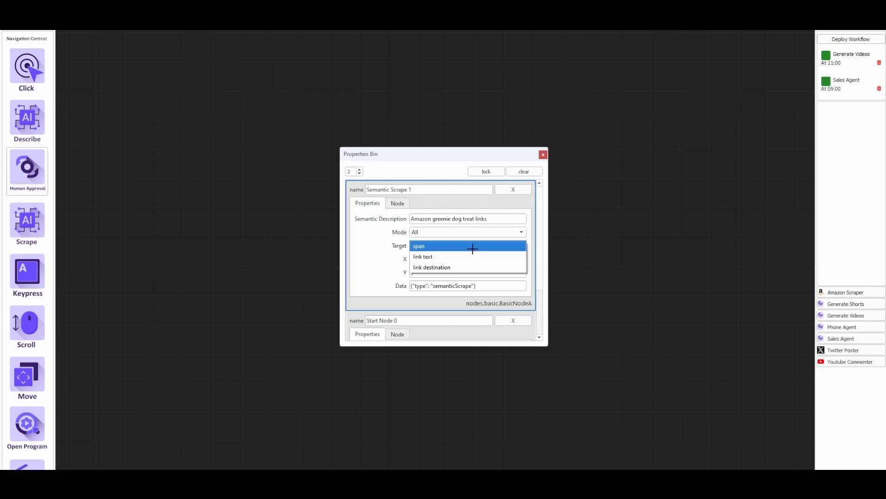
{"action": "left_click", "coordinate": [432, 267]}
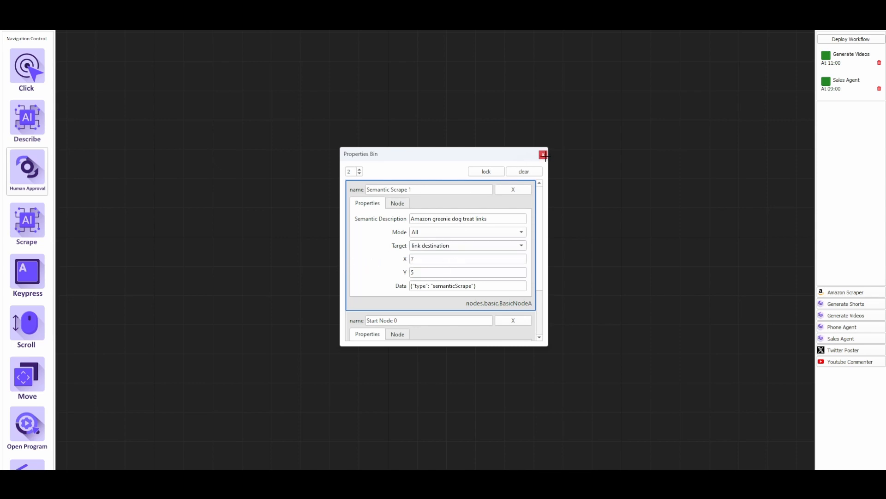
{"action": "mouse_move", "coordinate": [543, 154]}
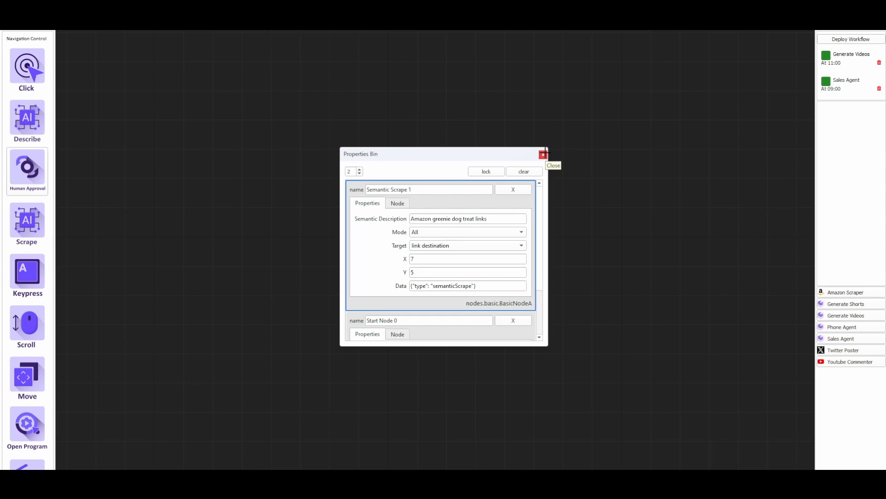
{"action": "left_click", "coordinate": [543, 154]}
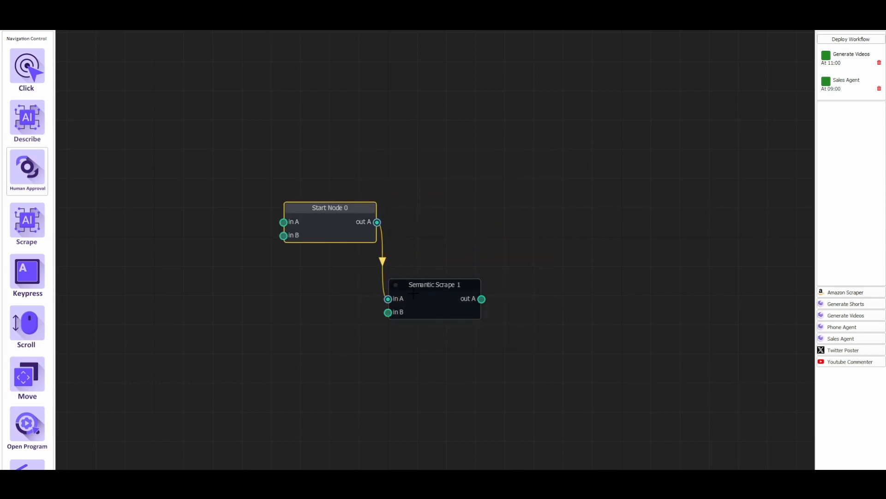
- Move Semantic Scrape 1 beside the start node and add an Open Program 2 node after it
{"action": "left_click_drag", "start_coordinate": [434, 284], "coordinate": [460, 213]}
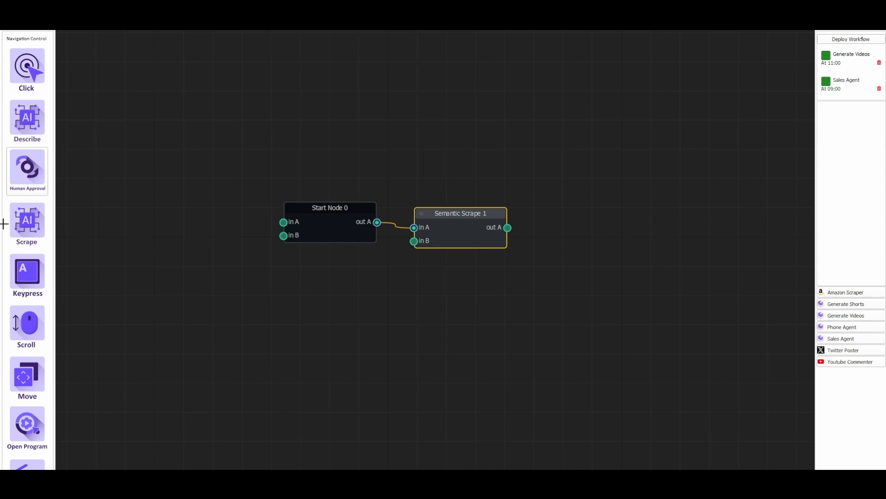
{"action": "scroll", "scroll_direction": "down", "scroll_amount": 3}
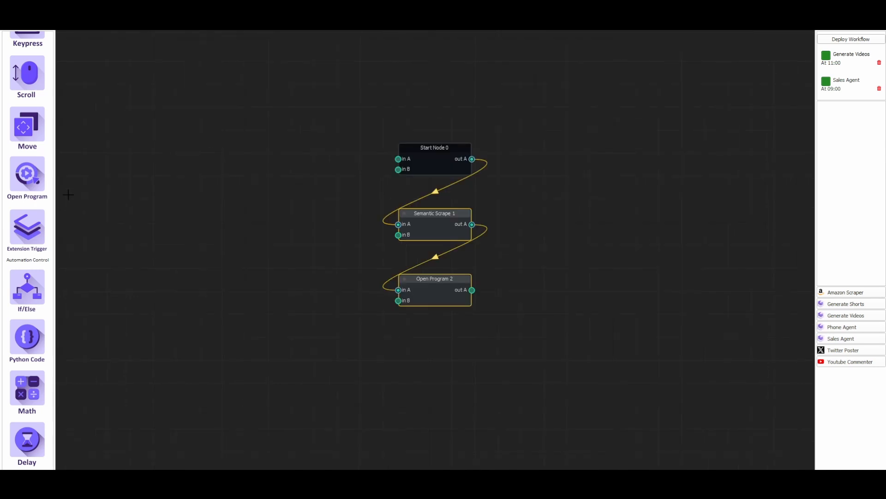
{"action": "double_click", "coordinate": [433, 278]}
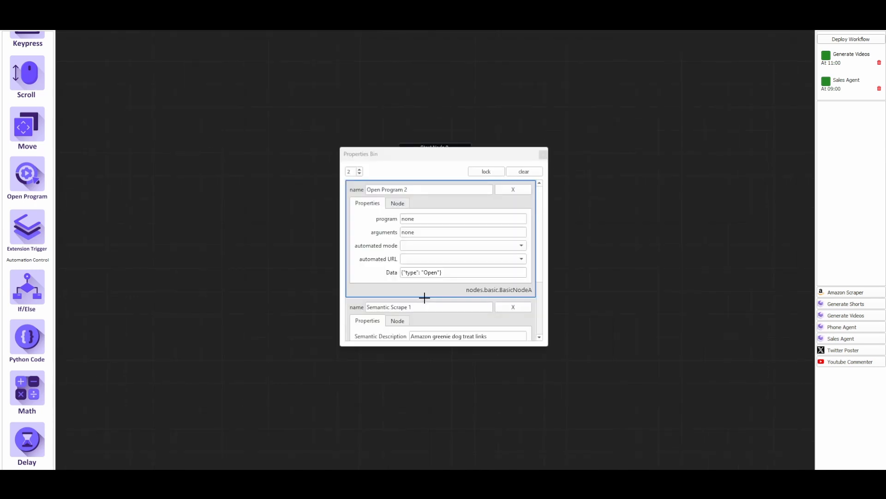
- Set Open Program 2 to Loop Total Runs using Scrape1 results as its URLs
{"action": "left_click", "coordinate": [463, 246]}
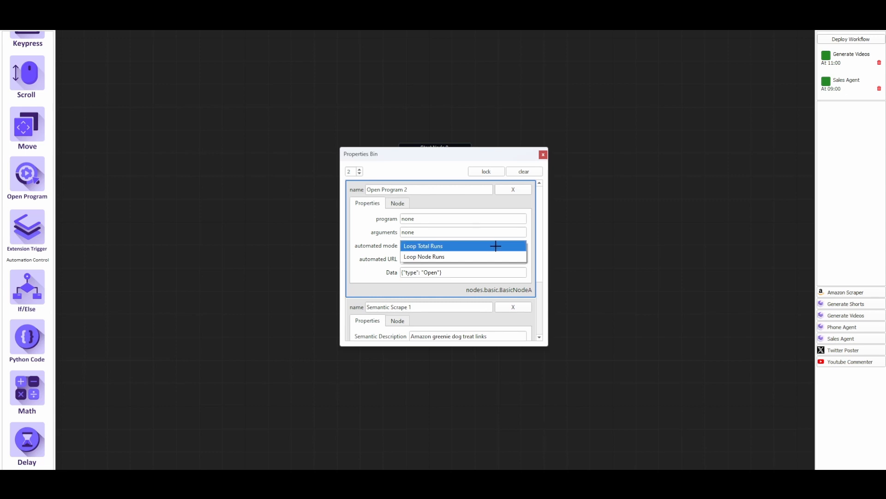
{"action": "left_click", "coordinate": [422, 246]}
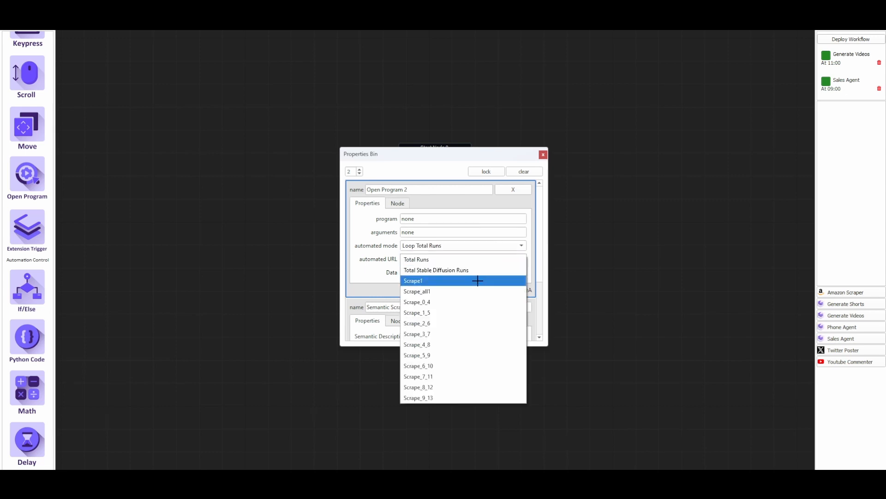
{"action": "left_click", "coordinate": [414, 280]}
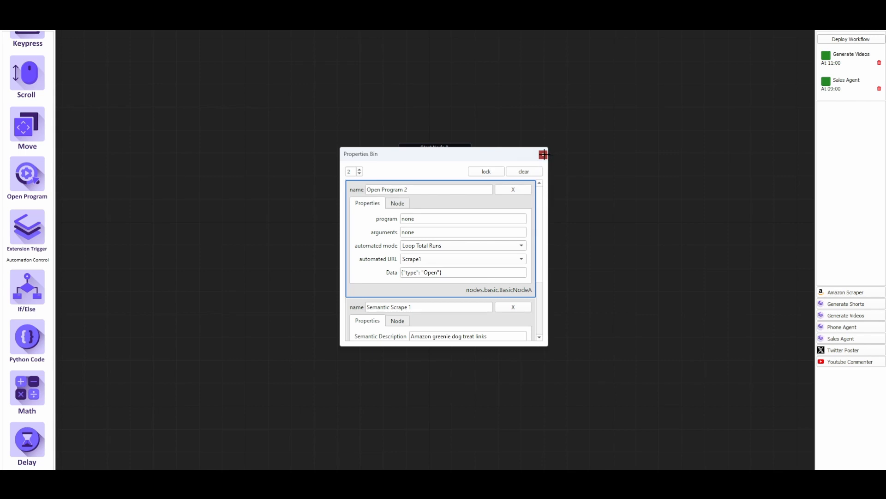
{"action": "left_click", "coordinate": [542, 153]}
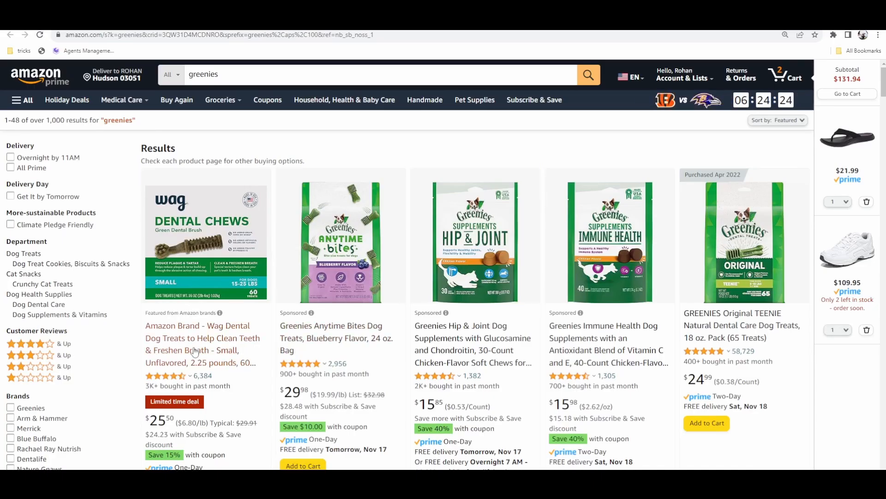
- Open the first result, the Wag Dental Chews listing, from the greenies results
{"action": "left_click", "coordinate": [203, 343]}
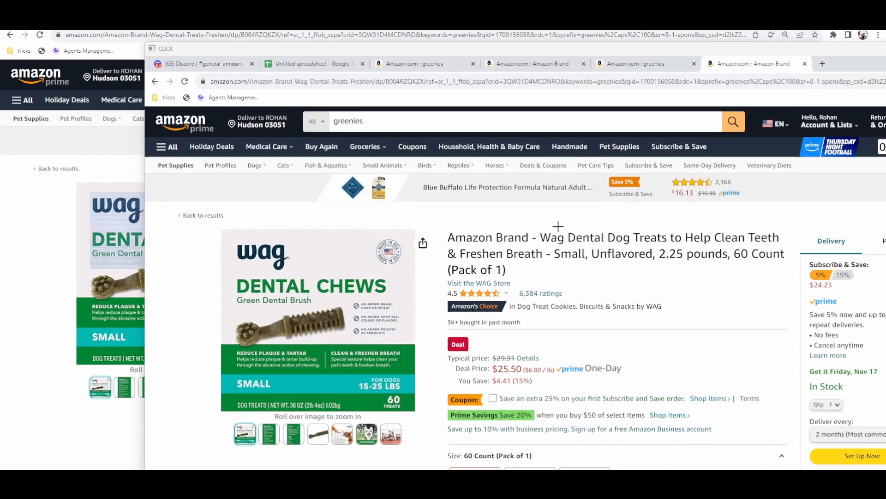
{"action": "mouse_move", "coordinate": [617, 247]}
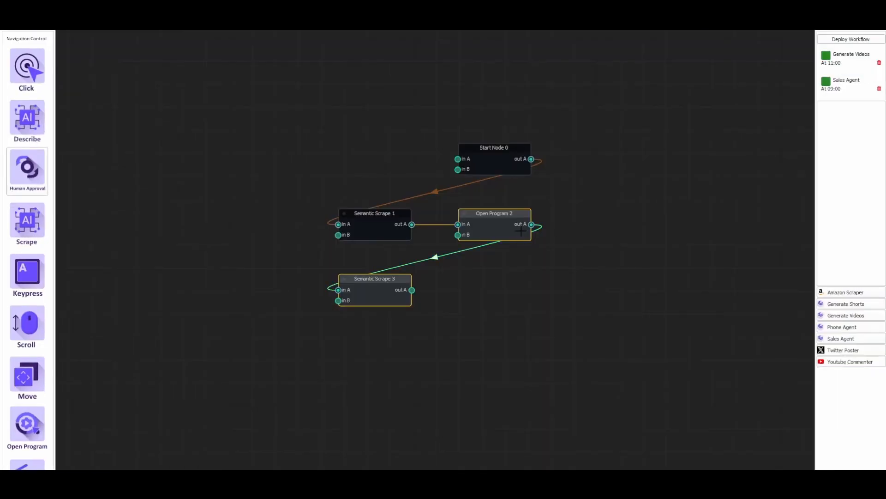
- Describe Semantic Scrape 3 as 'A product title for dog treats' with Mode set to First
{"action": "double_click", "coordinate": [374, 289]}
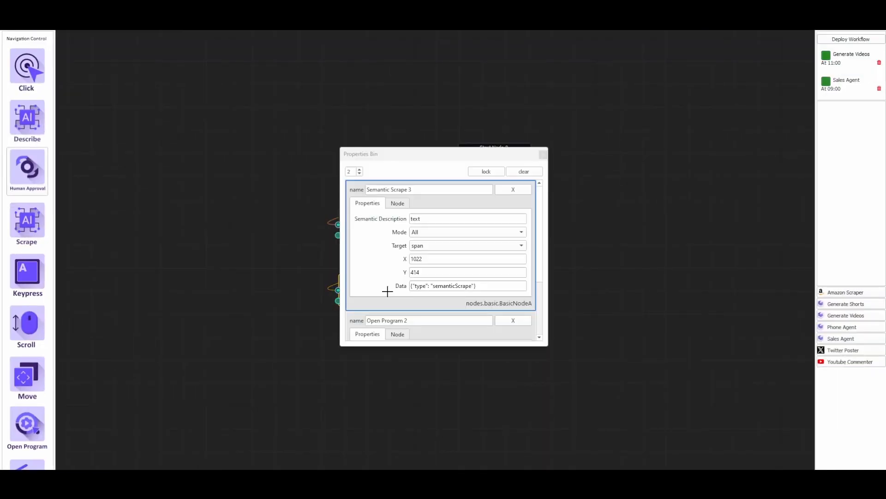
{"action": "left_click", "coordinate": [467, 219]}
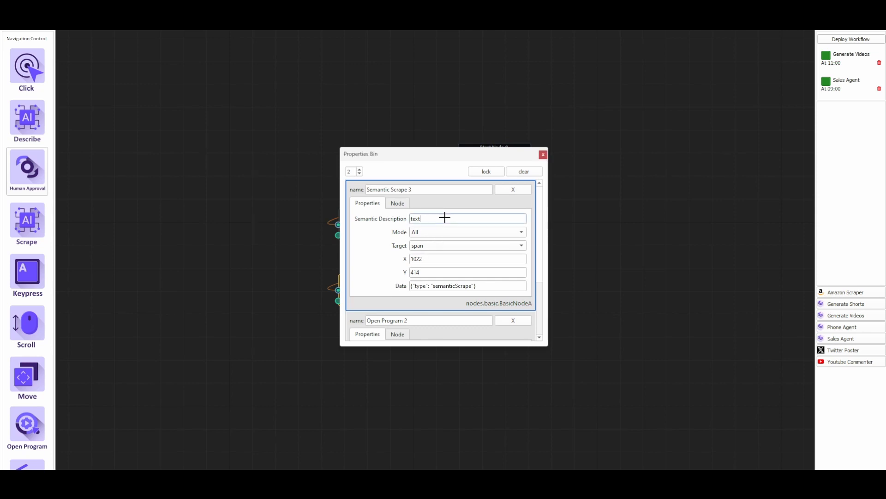
{"action": "double_click", "coordinate": [415, 218]}
{"action": "type", "text": "A product title for dog treats"}
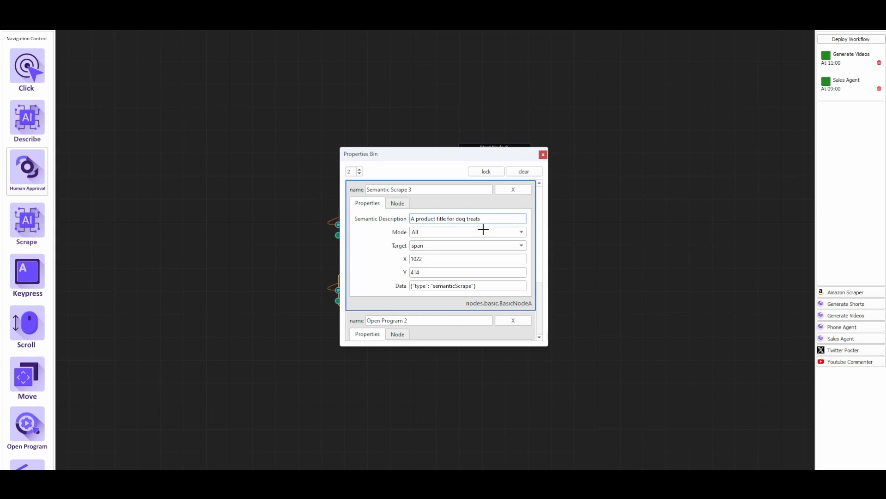
{"action": "mouse_move", "coordinate": [499, 231]}
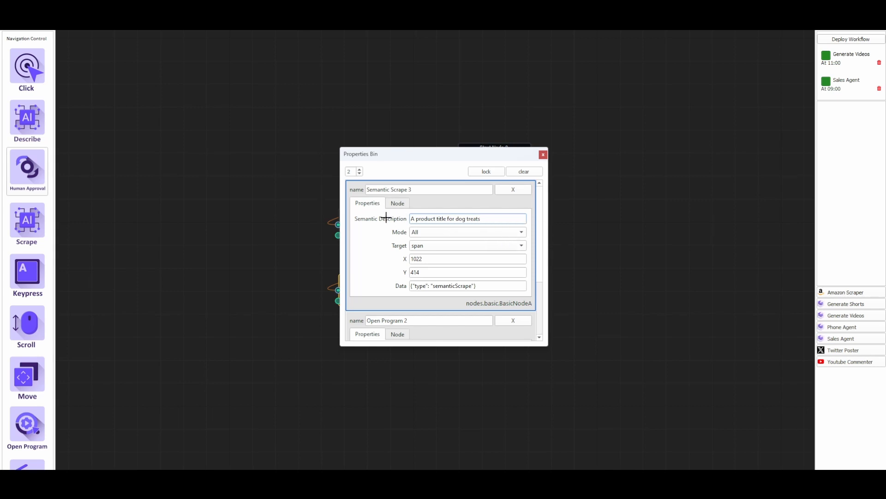
{"action": "mouse_move", "coordinate": [507, 219]}
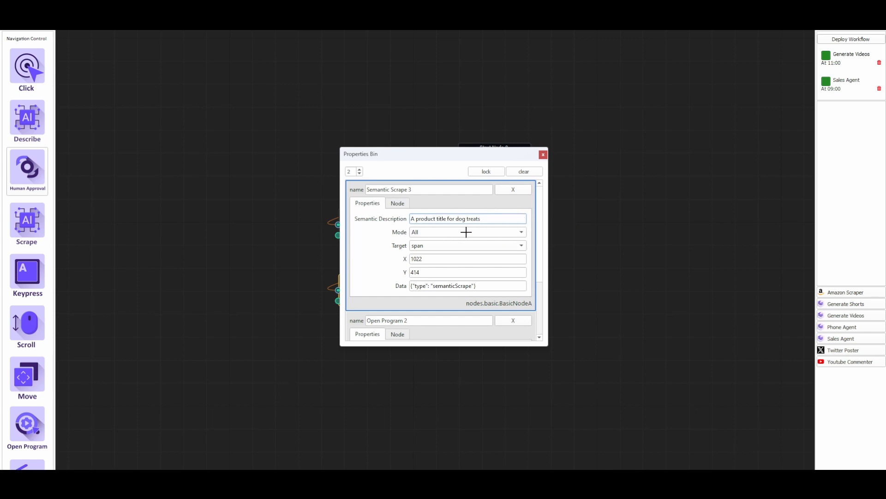
{"action": "left_click", "coordinate": [467, 232]}
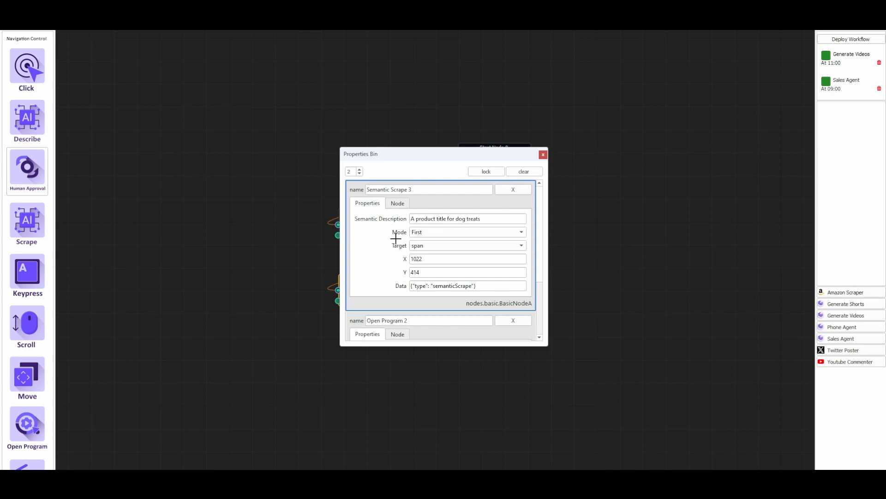
{"action": "mouse_move", "coordinate": [389, 242]}
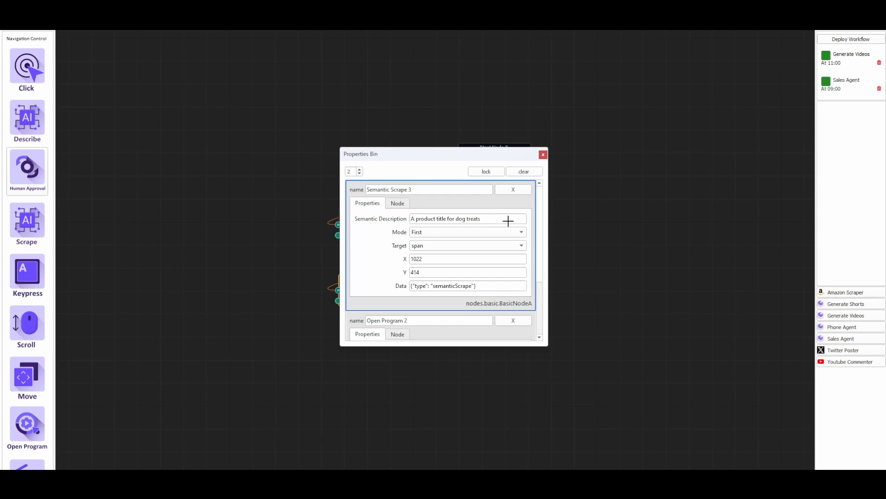
{"action": "left_click", "coordinate": [542, 154]}
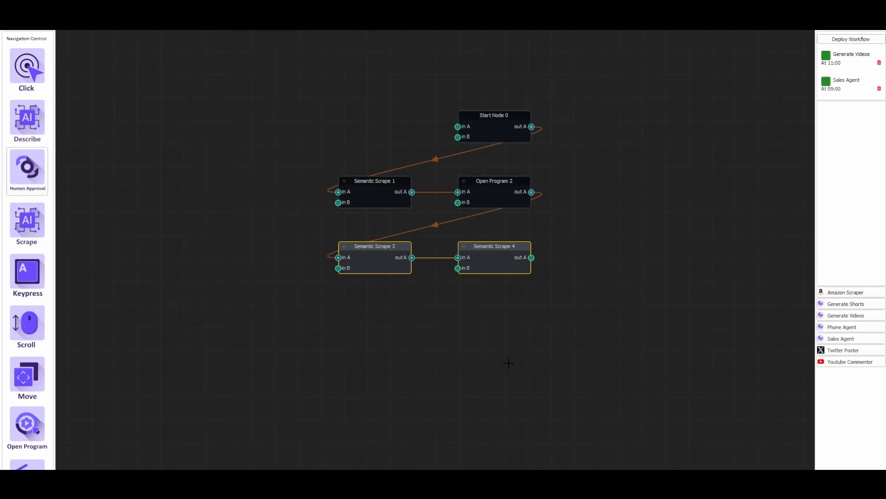
{"action": "mouse_move", "coordinate": [497, 254]}
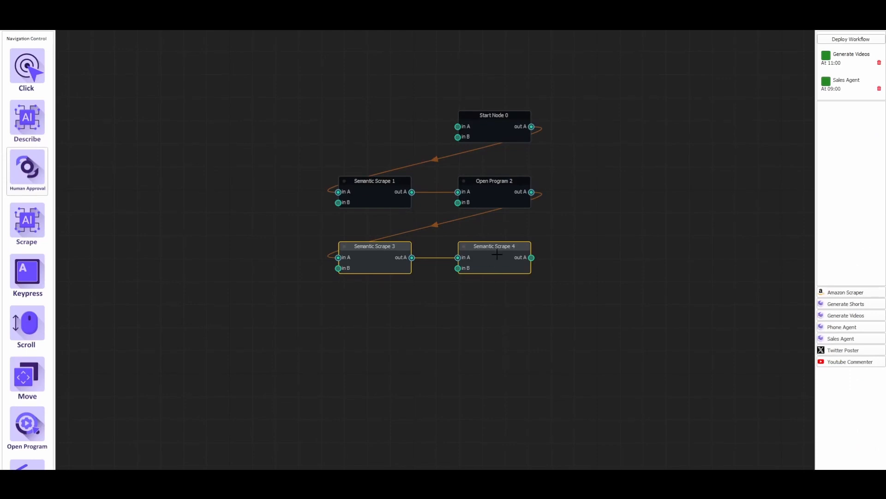
- Describe Semantic Scrape 4 as 'the exact price in USD' with Mode set to First
{"action": "double_click", "coordinate": [493, 246]}
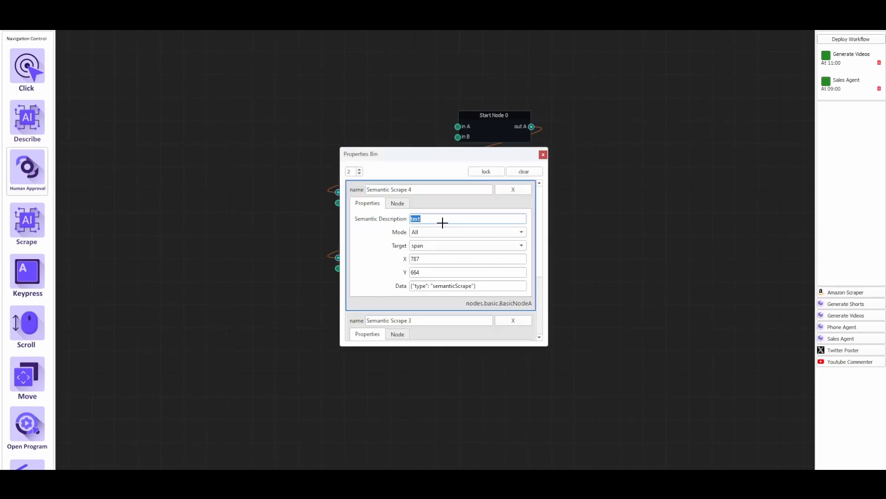
{"action": "type", "text": "the exact numbe"}
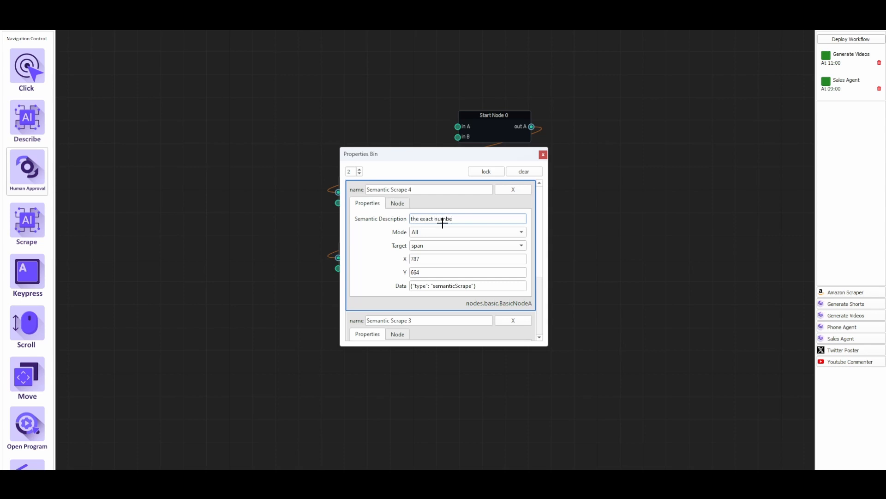
{"action": "key", "text": "Backspace"}
{"action": "type", "text": "price in U"}
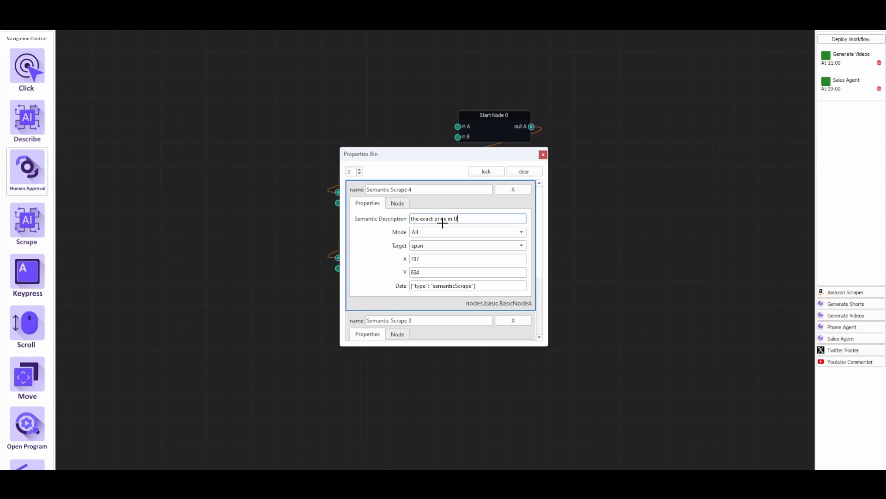
{"action": "type", "text": "SD"}
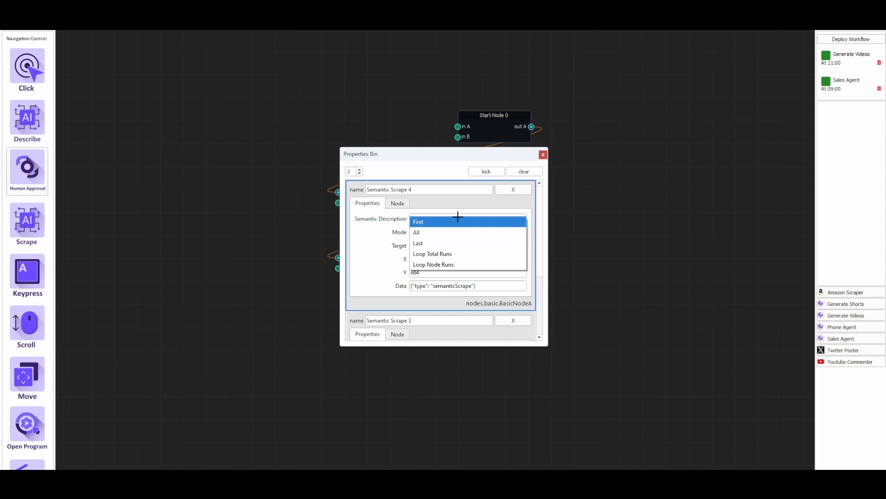
{"action": "left_click", "coordinate": [418, 222]}
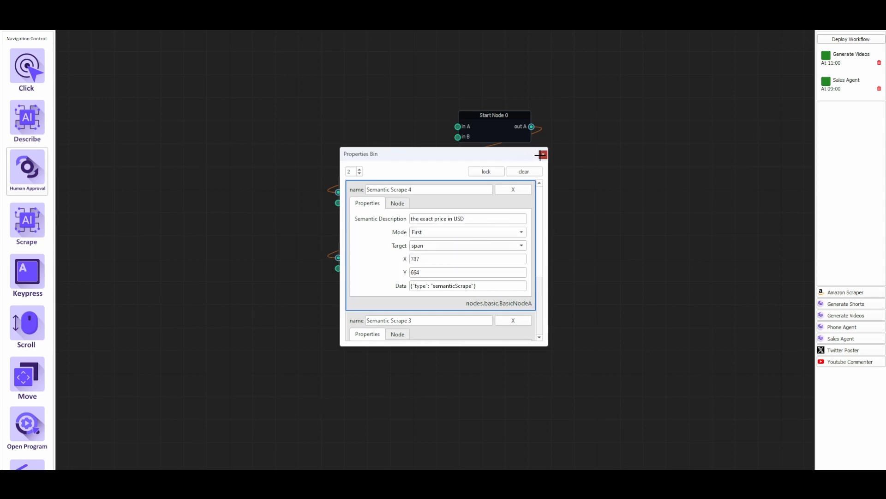
{"action": "left_click", "coordinate": [542, 154]}
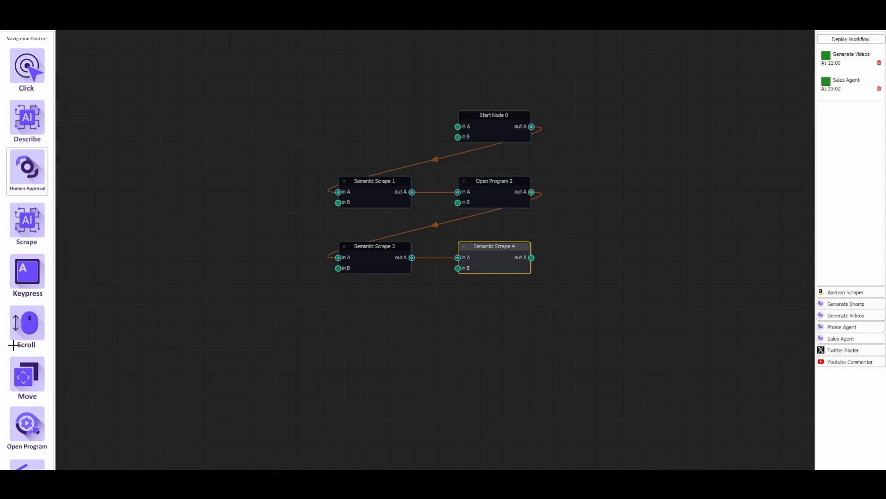
- Add a Google Sheets node after Semantic Scrape 4 targeting sheet Sheet1
{"action": "scroll", "scroll_direction": "down", "scroll_amount": 3}
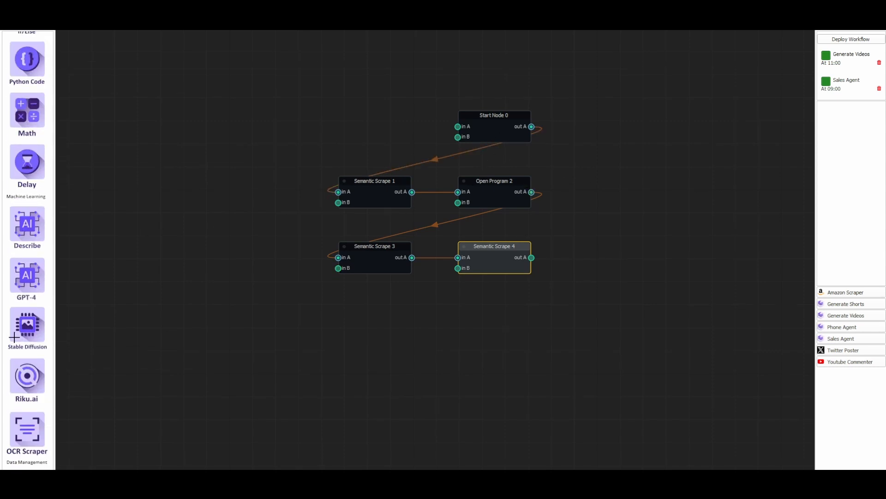
{"action": "scroll", "scroll_direction": "down", "scroll_amount": 3}
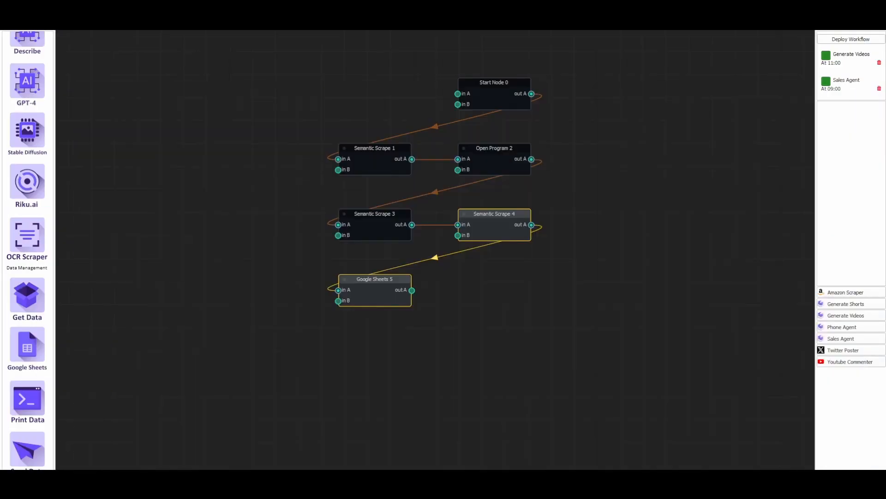
{"action": "double_click", "coordinate": [374, 279]}
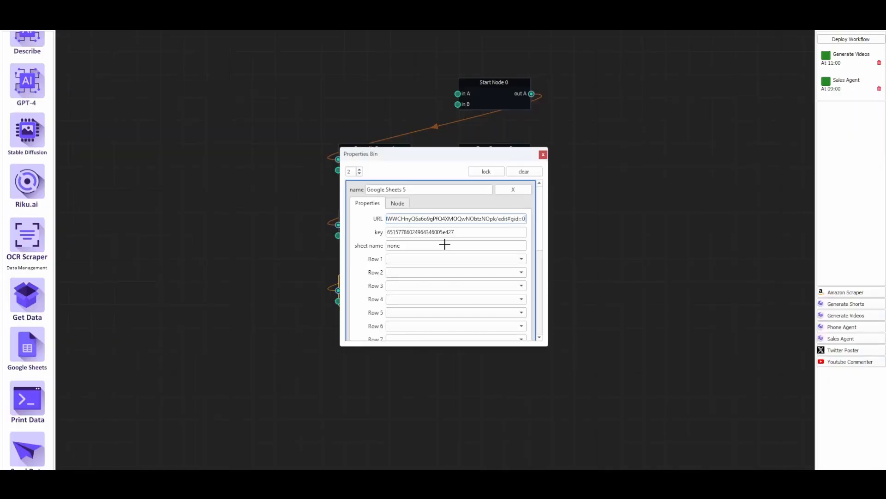
{"action": "type", "text": "Sh"}
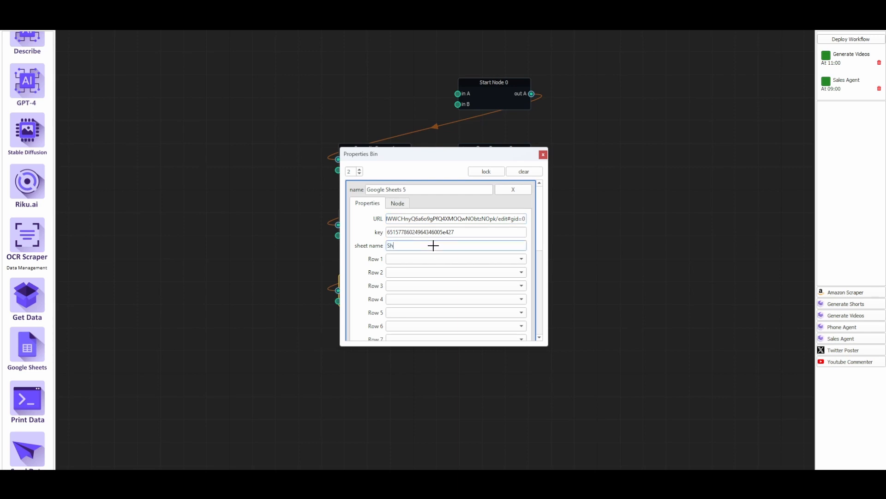
{"action": "left_click", "coordinate": [455, 245]}
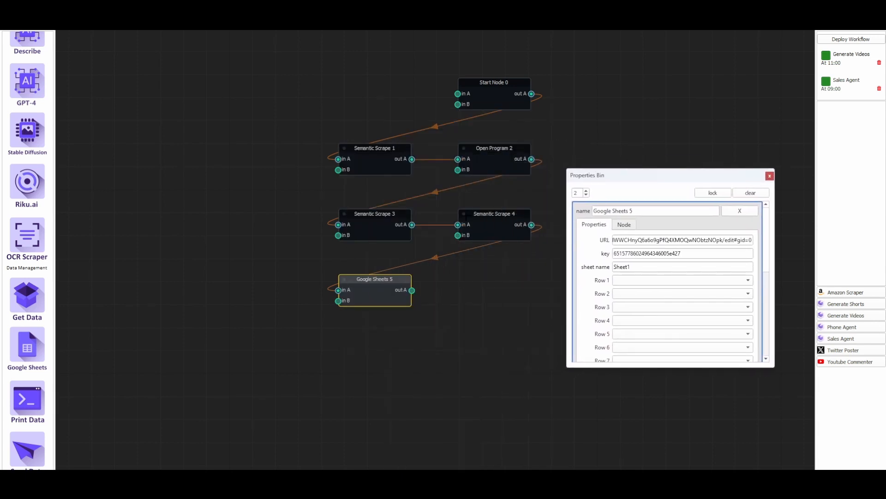
{"action": "mouse_move", "coordinate": [425, 234]}
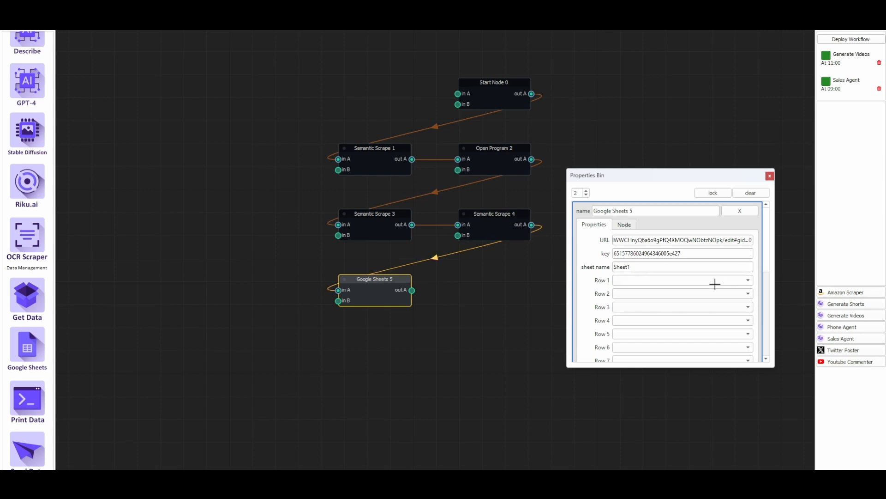
- Fill the Google Sheets rows with Scrape3 and Scrape4
{"action": "type", "text": "Scrape3"}
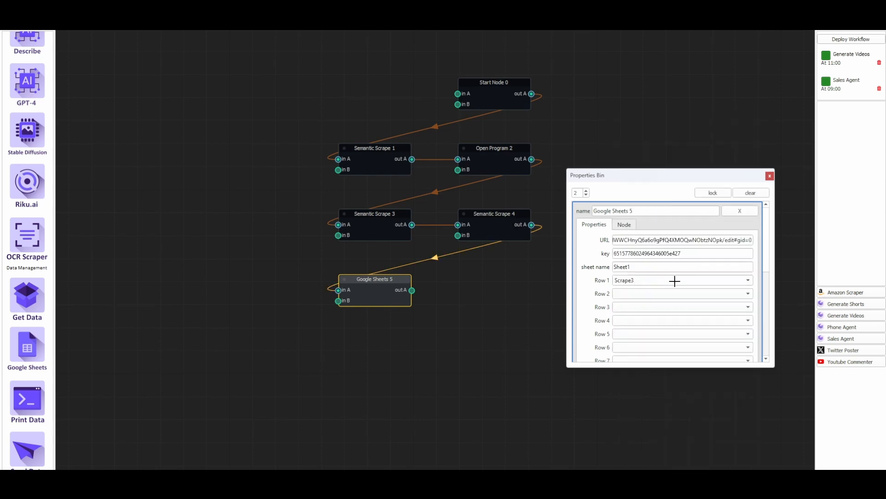
{"action": "type", "text": "Scrape4"}
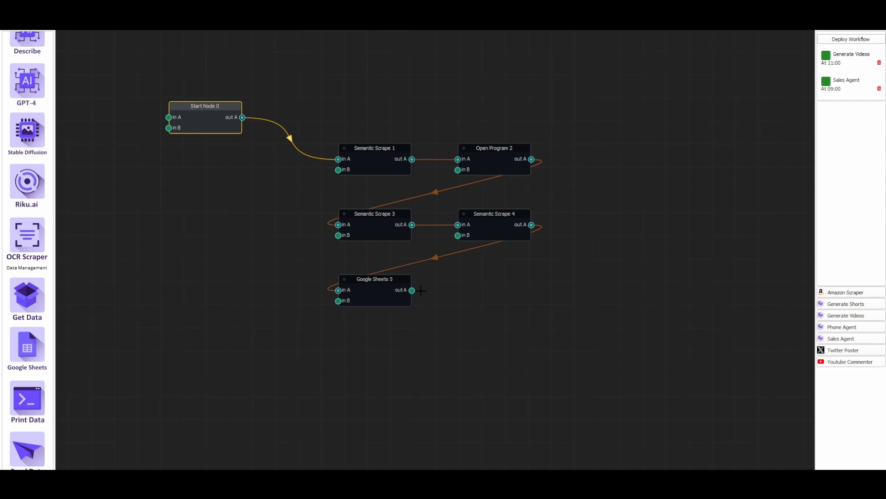
- Wire the Google Sheets 5 out A port back into Open Program 2 and review its settings
{"action": "left_click_drag", "start_coordinate": [411, 289], "coordinate": [426, 266]}
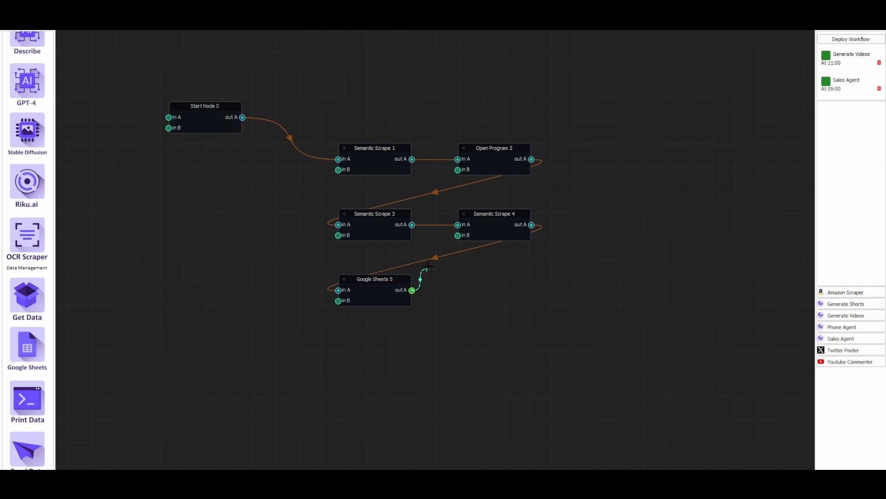
{"action": "left_click_drag", "start_coordinate": [412, 289], "coordinate": [457, 170]}
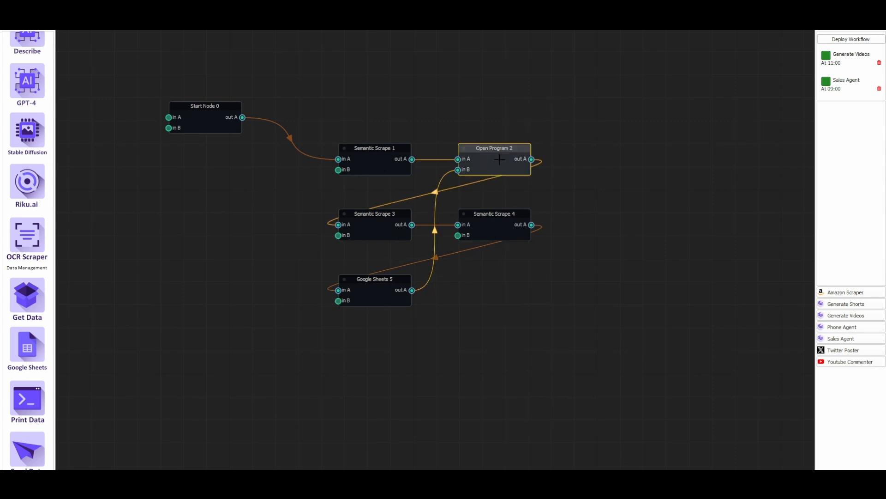
{"action": "double_click", "coordinate": [493, 159]}
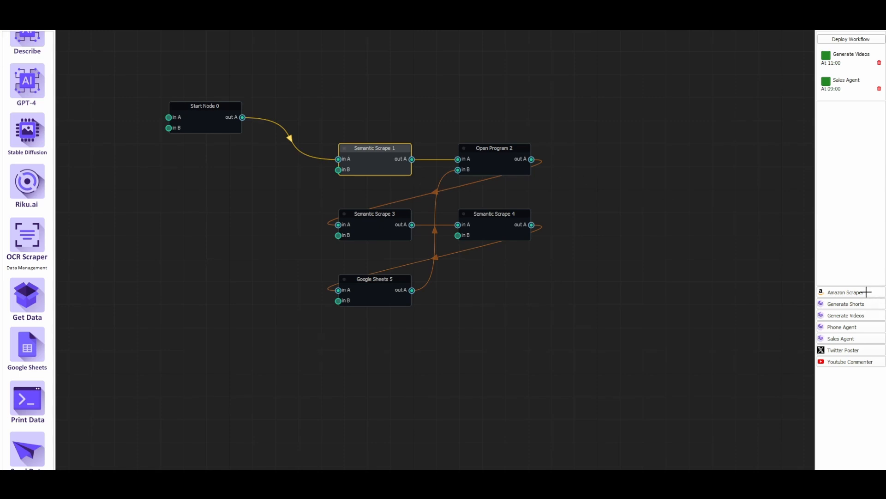
{"action": "mouse_move", "coordinate": [452, 208]}
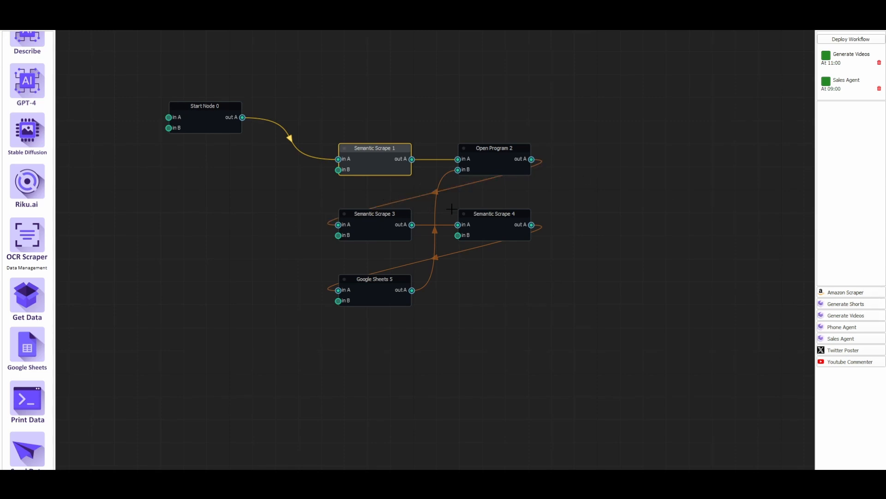
{"action": "mouse_move", "coordinate": [566, 209]}
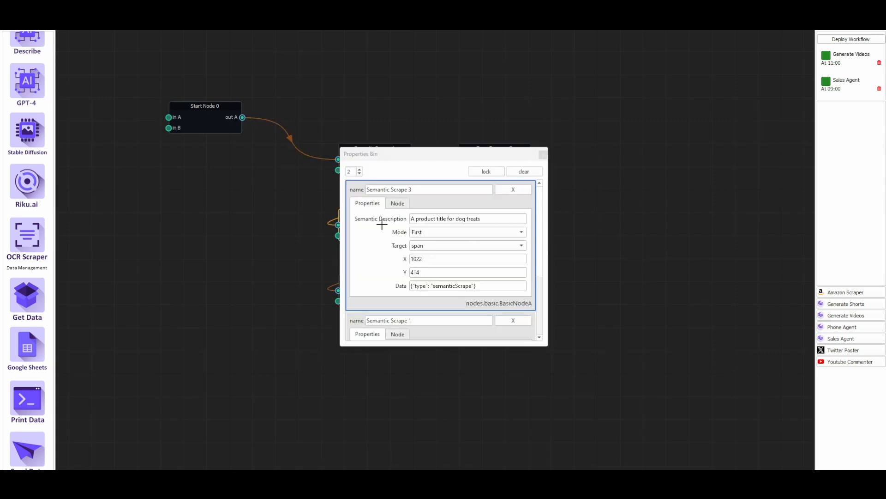
{"action": "mouse_move", "coordinate": [542, 154]}
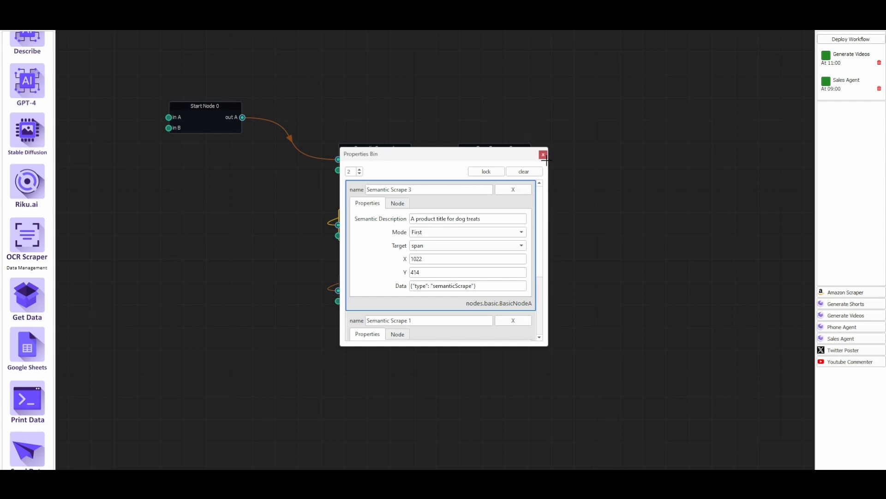